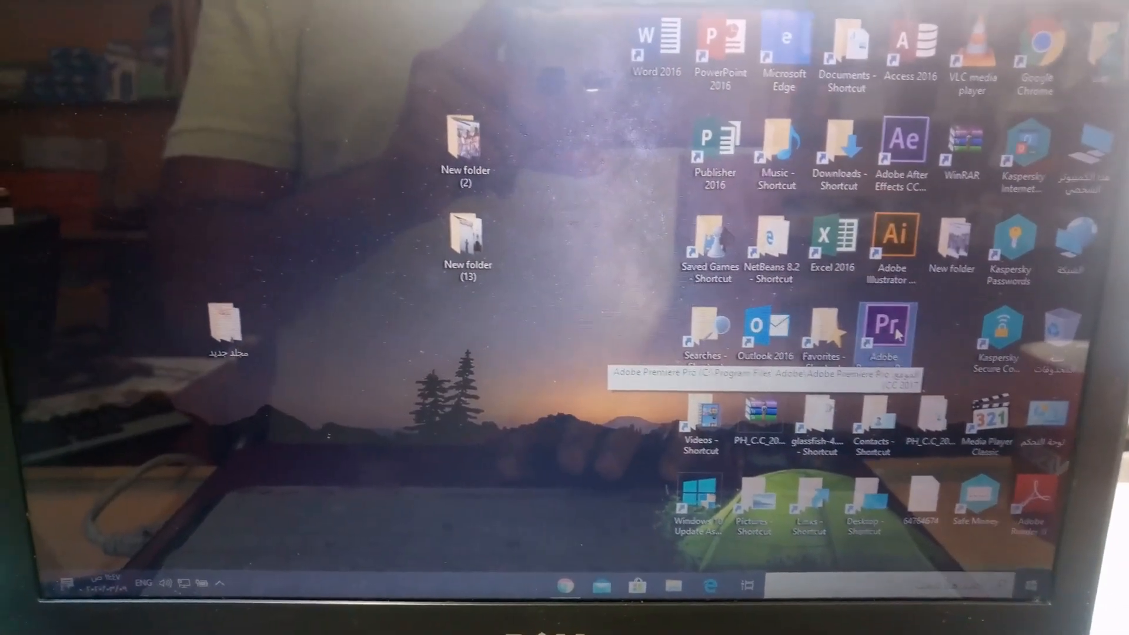
- Launch Adobe Premiere Pro CC from its desktop shortcut
{"action": "double_click", "coordinate": [883, 333]}
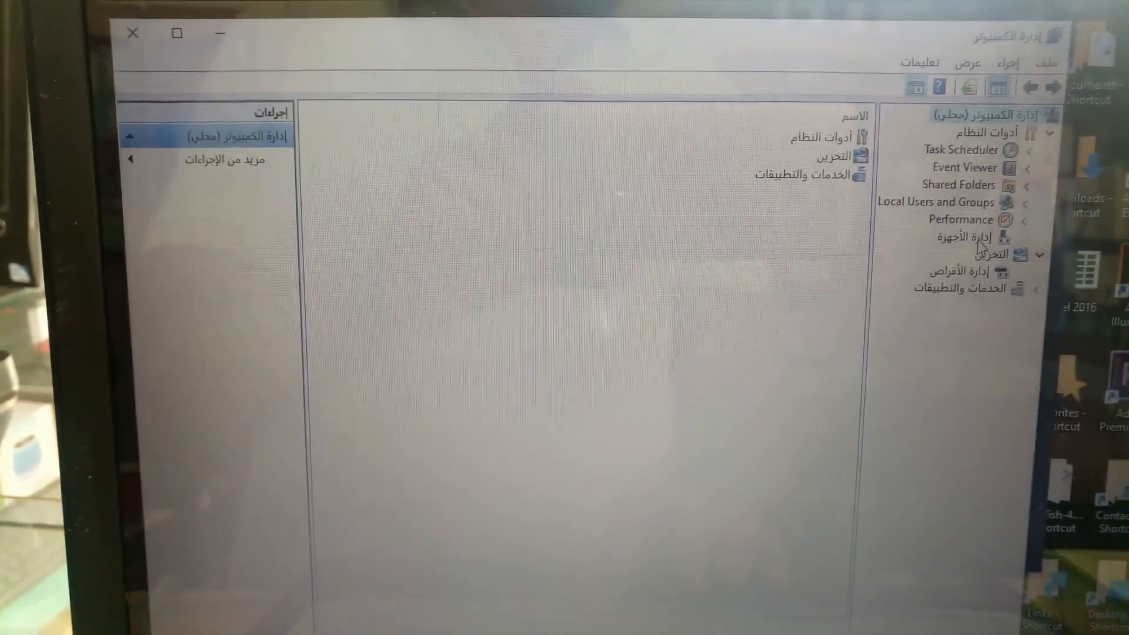
- Show Device Manager's hardware list with the Display adapters category expanded
{"action": "left_click", "coordinate": [964, 235]}
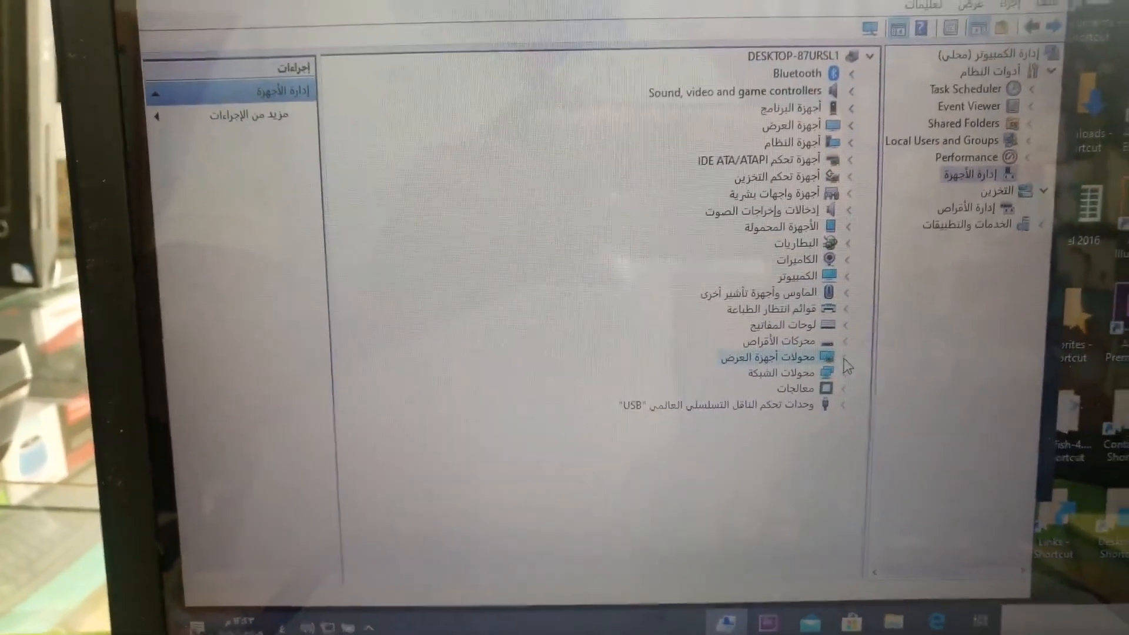
{"action": "left_click", "coordinate": [828, 358]}
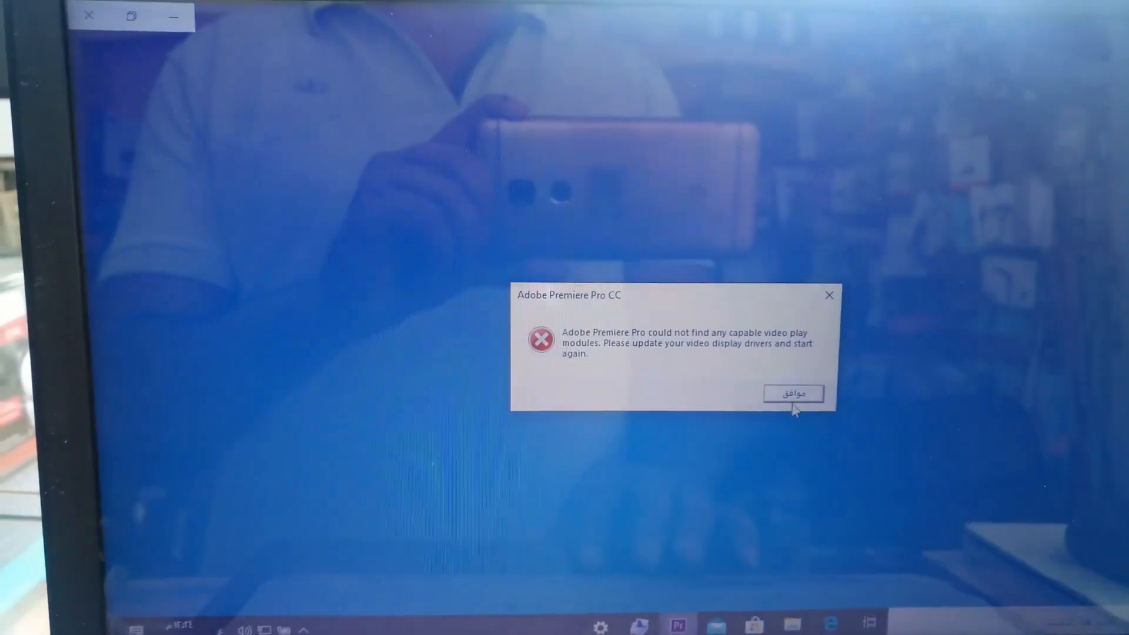
- Acknowledge the video play modules error so the desktop shows again
{"action": "left_click", "coordinate": [793, 392]}
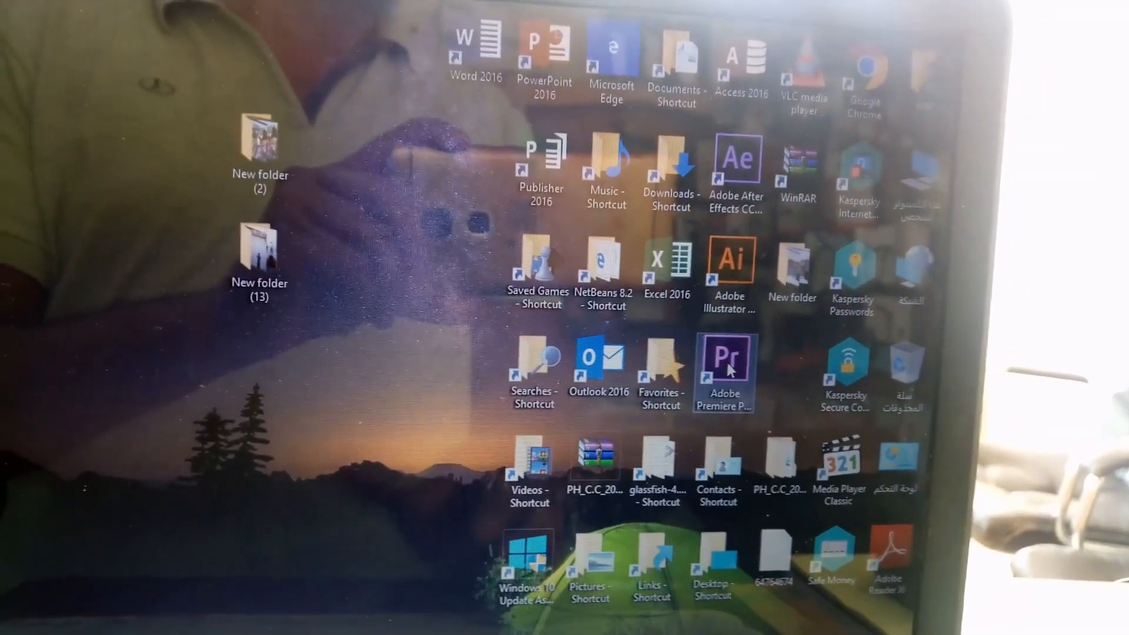
- Run Premiere Pro as administrator from the shortcut's context menu
{"action": "right_click", "coordinate": [723, 368]}
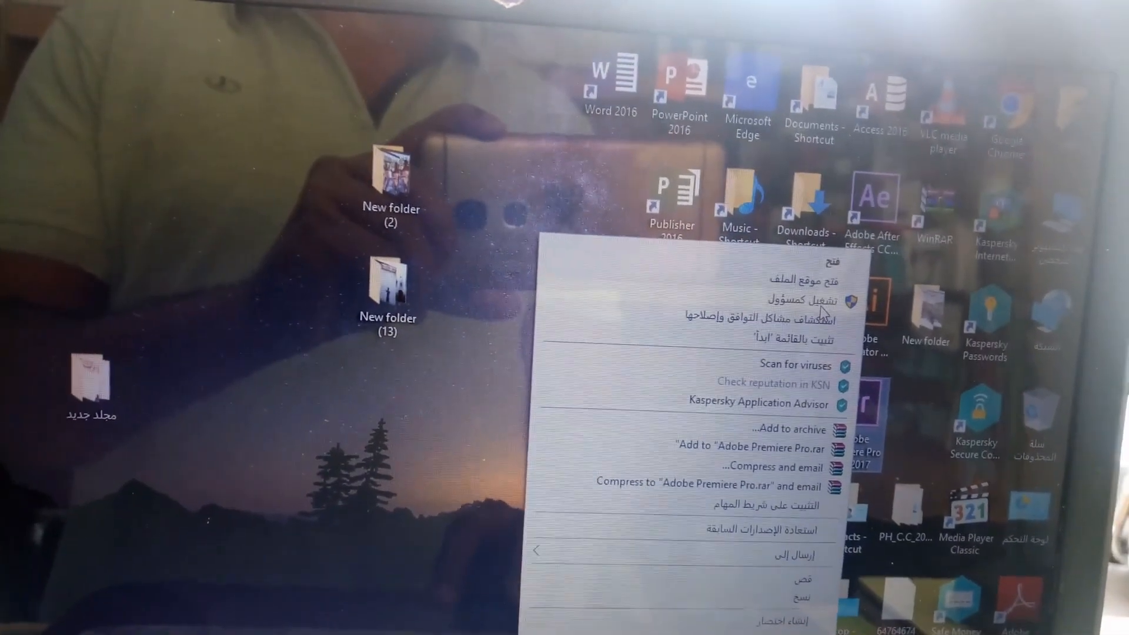
{"action": "left_click", "coordinate": [785, 299]}
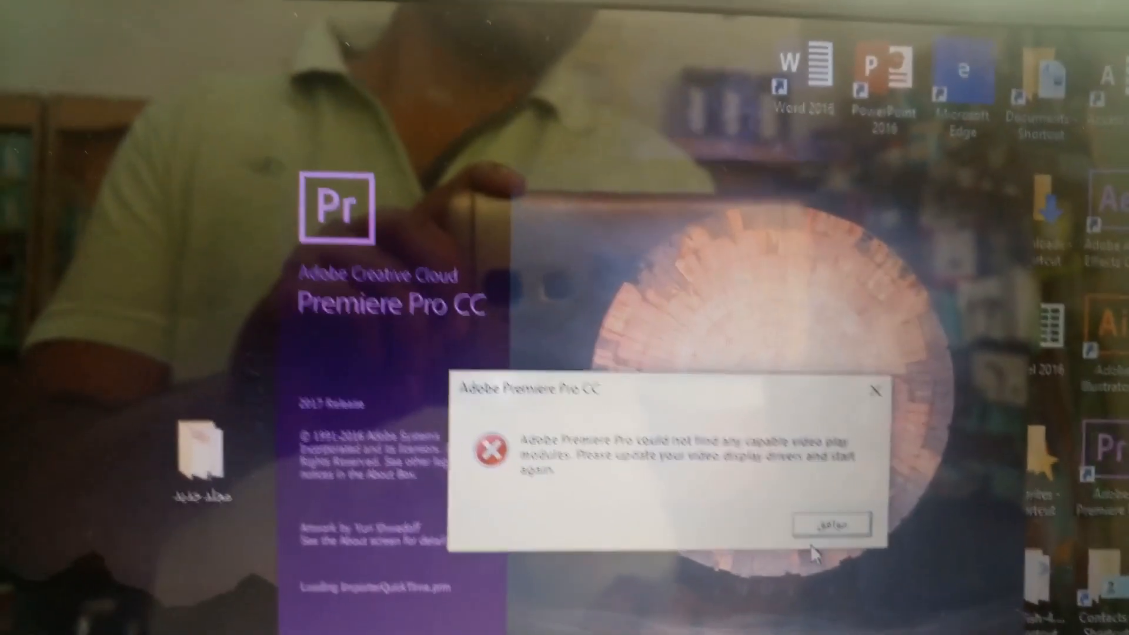
{"action": "left_click", "coordinate": [831, 523]}
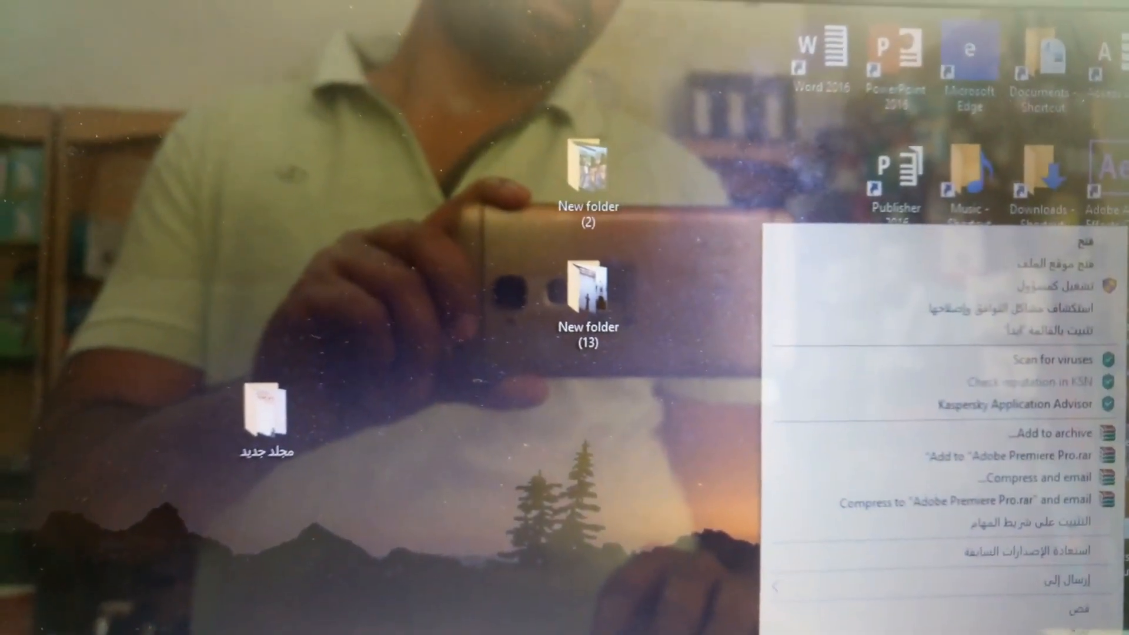
{"action": "left_click", "coordinate": [1052, 432]}
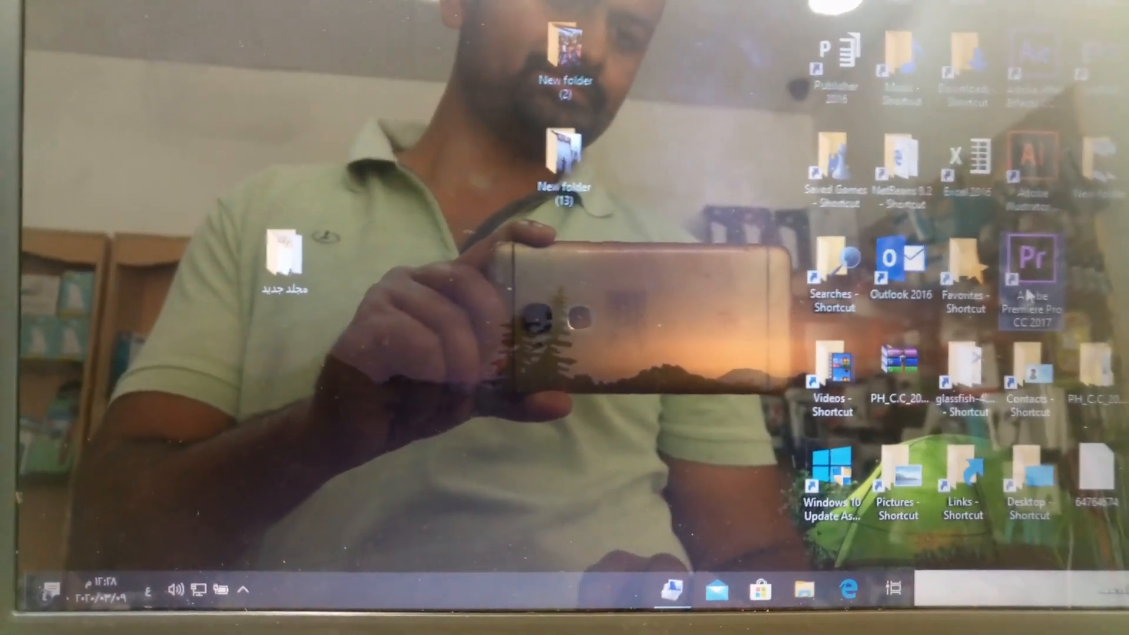
{"action": "double_click", "coordinate": [1033, 261]}
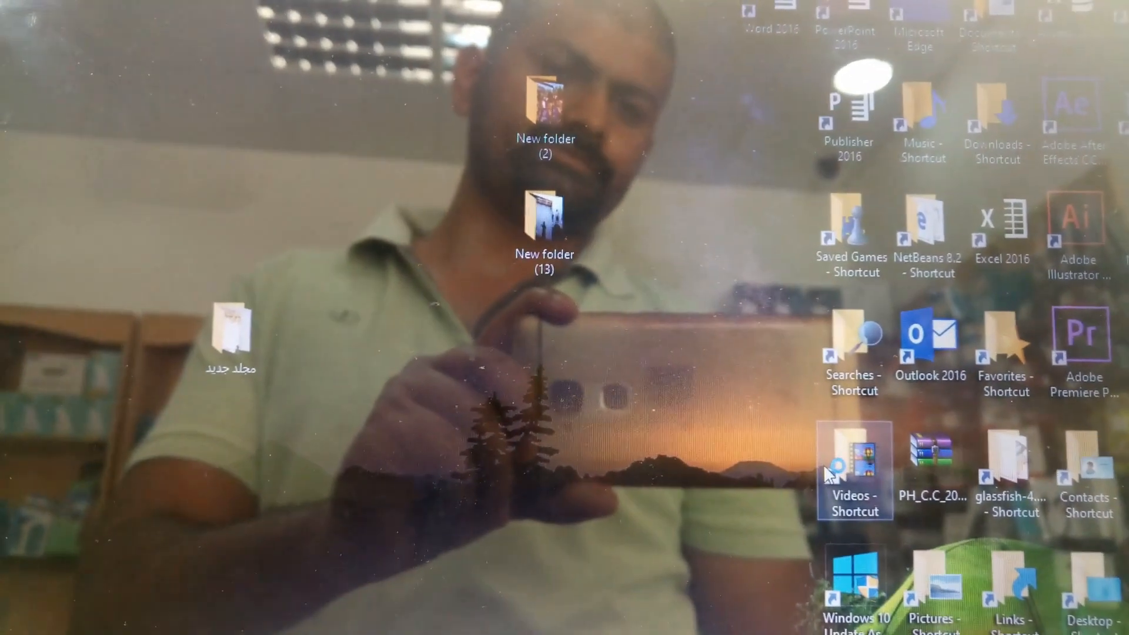
- Launch Premiere Pro CC 2017 again from its desktop shortcut
{"action": "double_click", "coordinate": [1084, 331]}
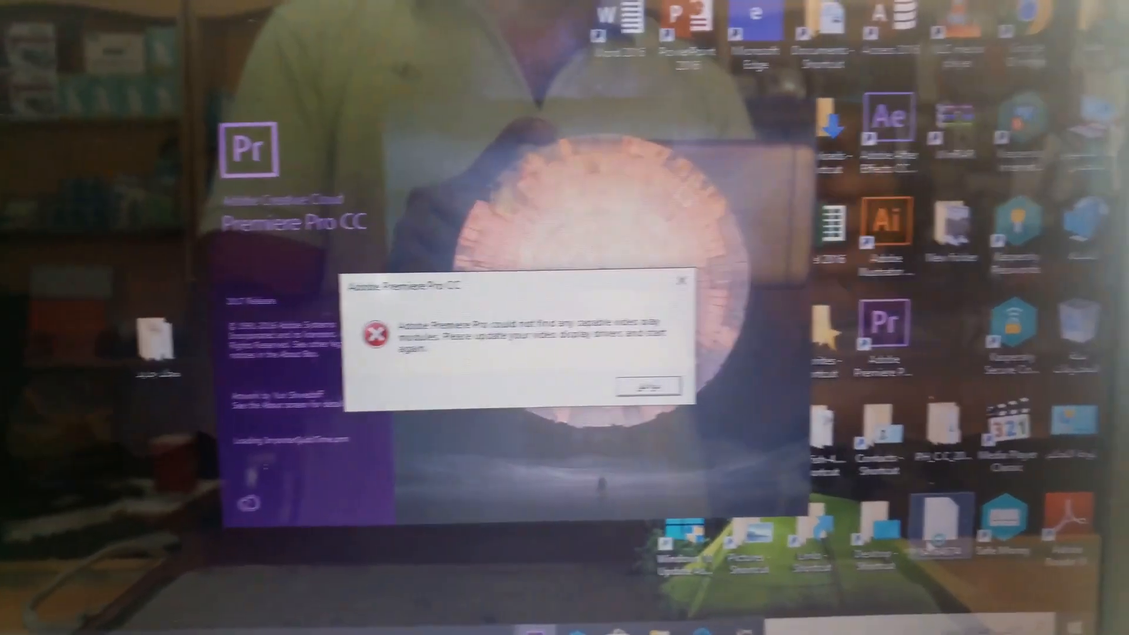
- Dismiss the video play modules error and bring up the Premiere Pro shortcut's context menu
{"action": "left_click", "coordinate": [647, 386]}
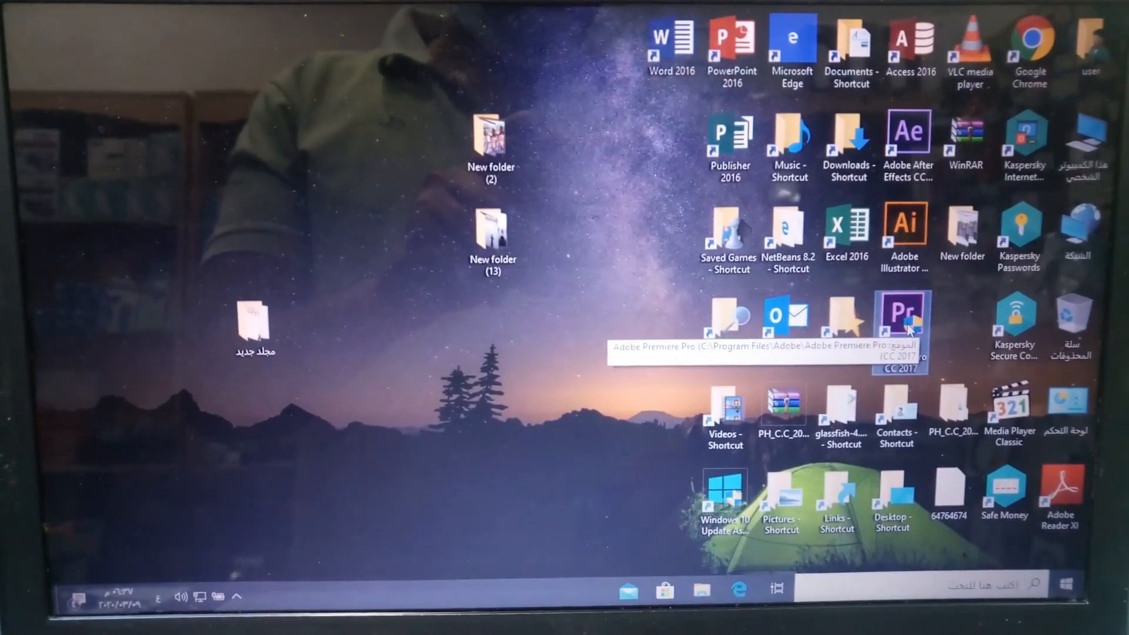
{"action": "right_click", "coordinate": [904, 313]}
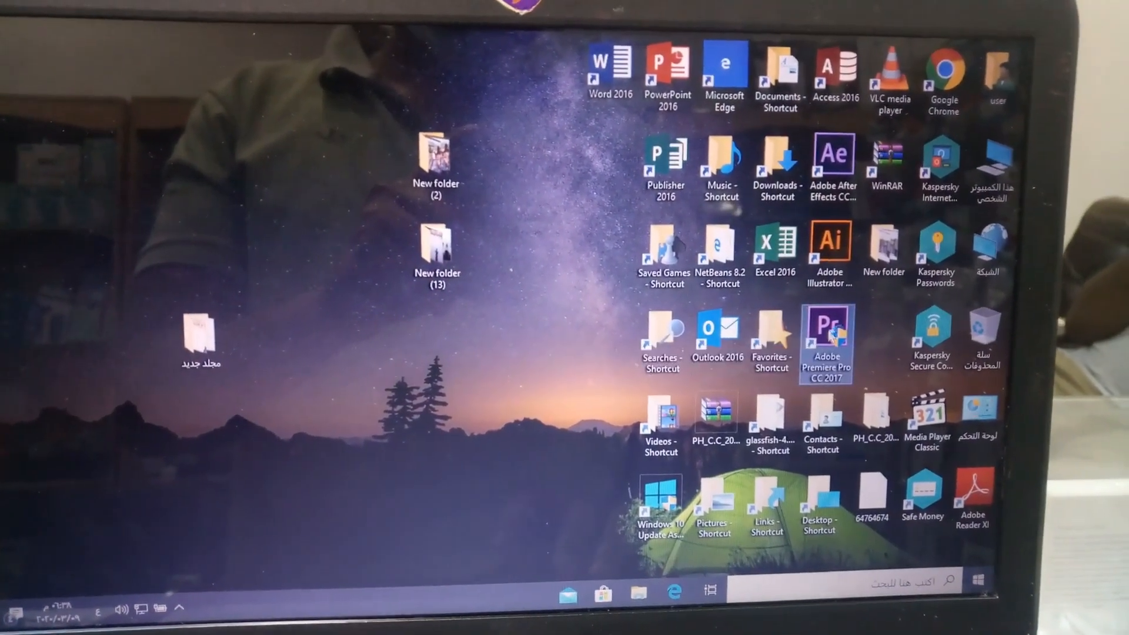
- Start Premiere Pro with administrator rights and allow it in the User Account Control prompt
{"action": "double_click", "coordinate": [826, 326]}
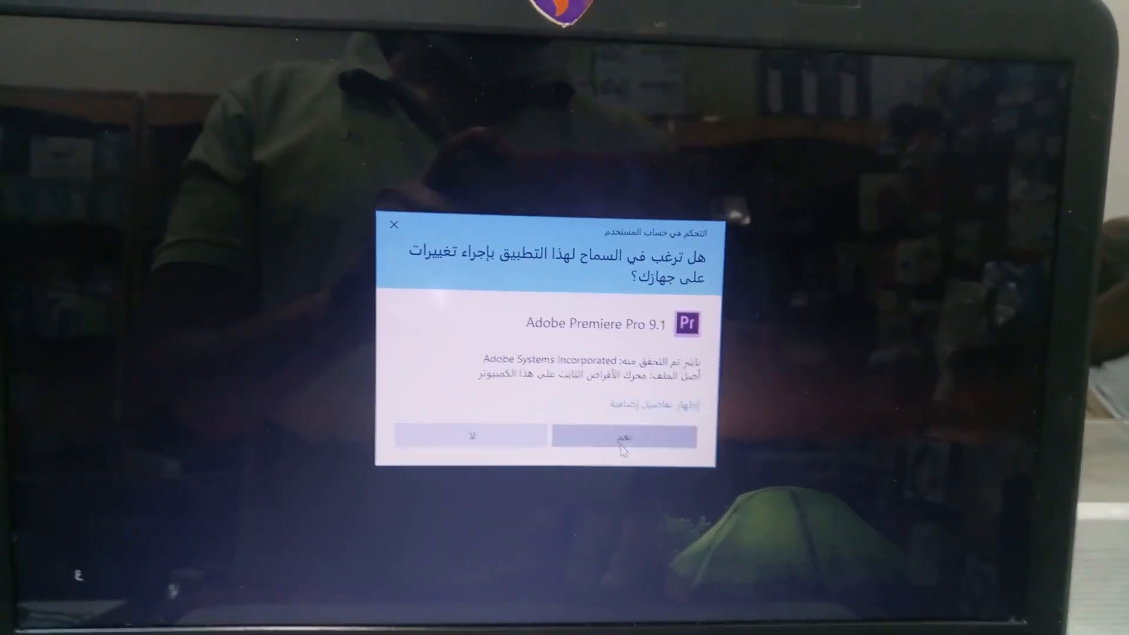
{"action": "left_click", "coordinate": [625, 437]}
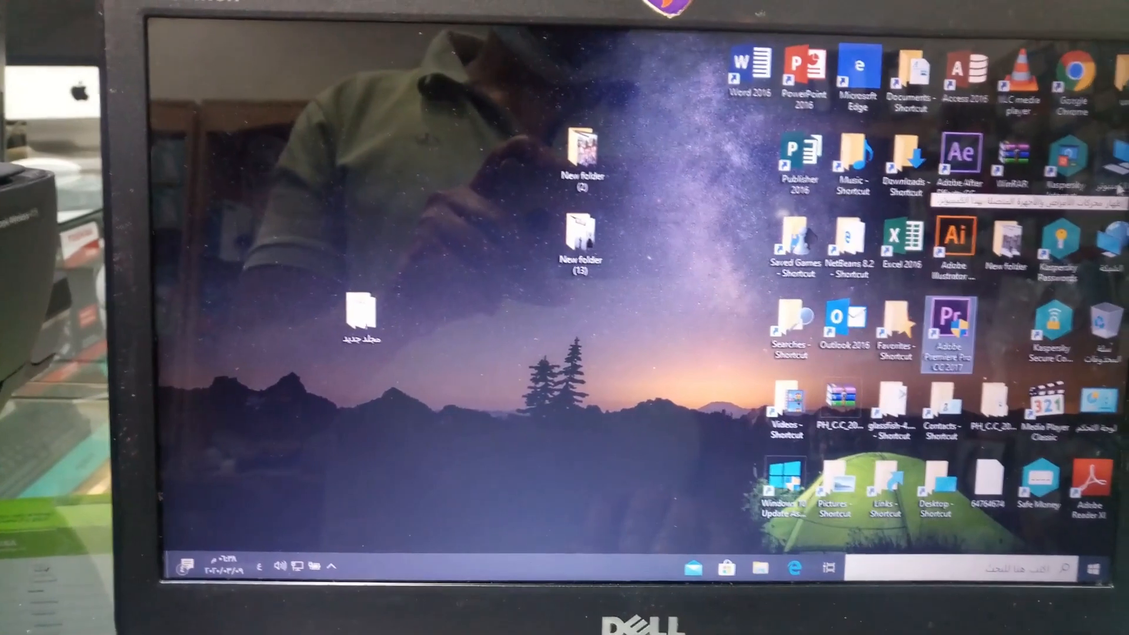
- Bring up the desktop context menu to reach Configure Switchable Graphics
{"action": "right_click", "coordinate": [360, 317]}
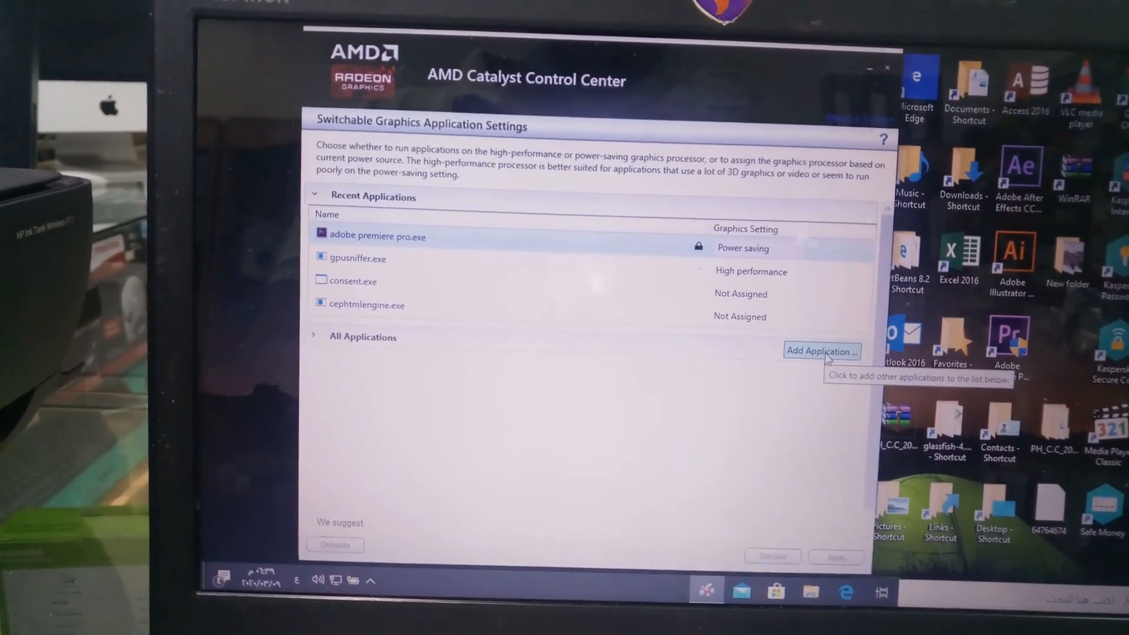
{"action": "left_click", "coordinate": [821, 350]}
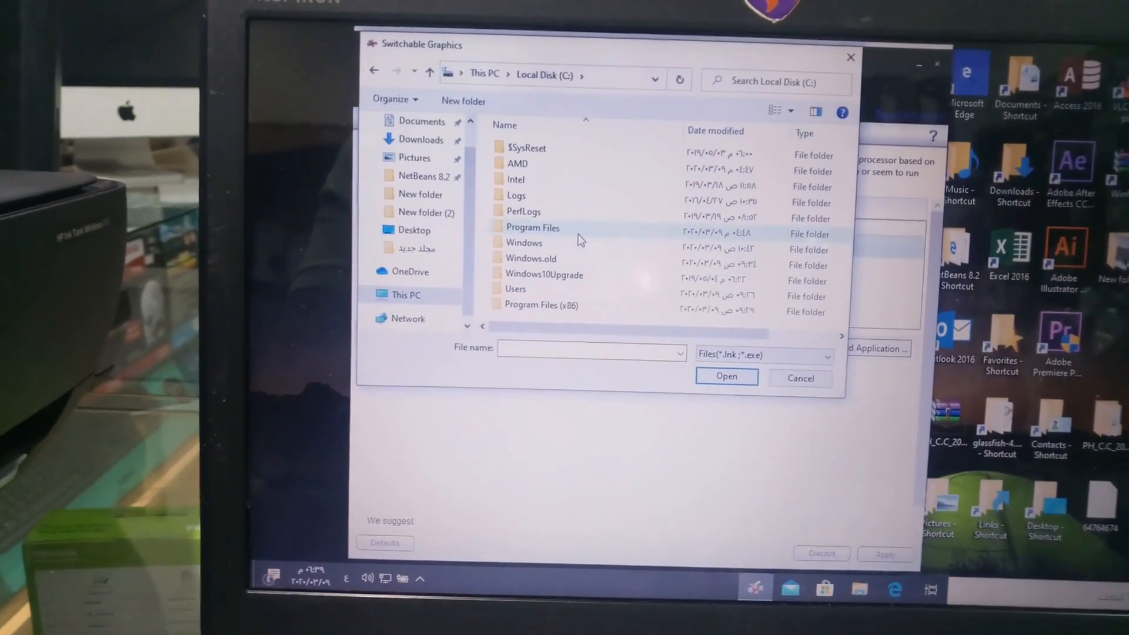
{"action": "double_click", "coordinate": [531, 227]}
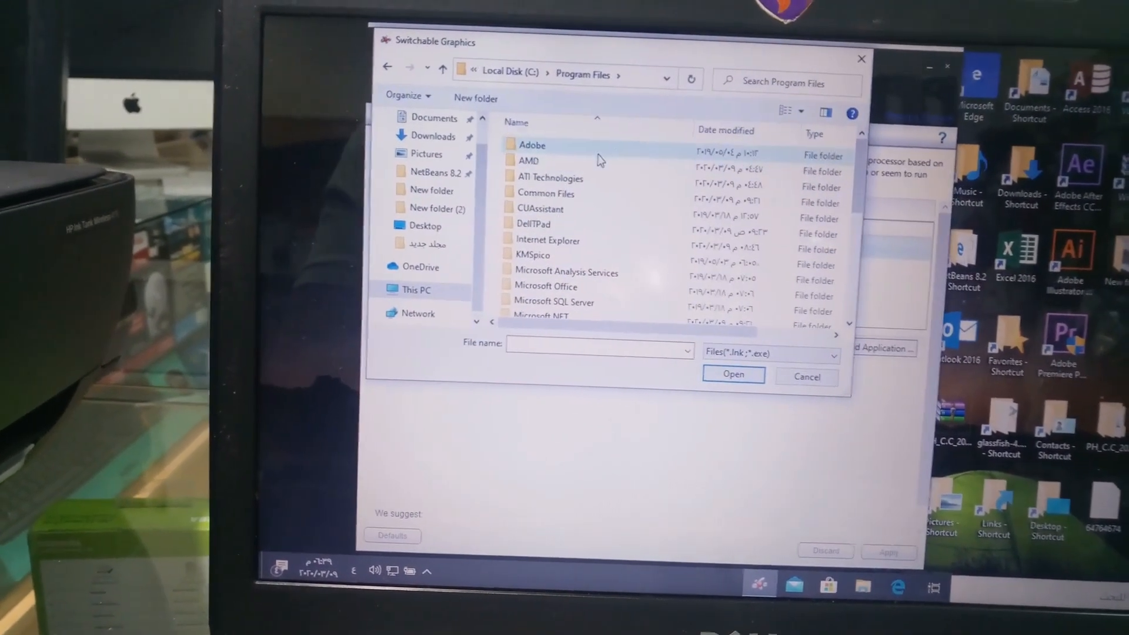
{"action": "double_click", "coordinate": [532, 144]}
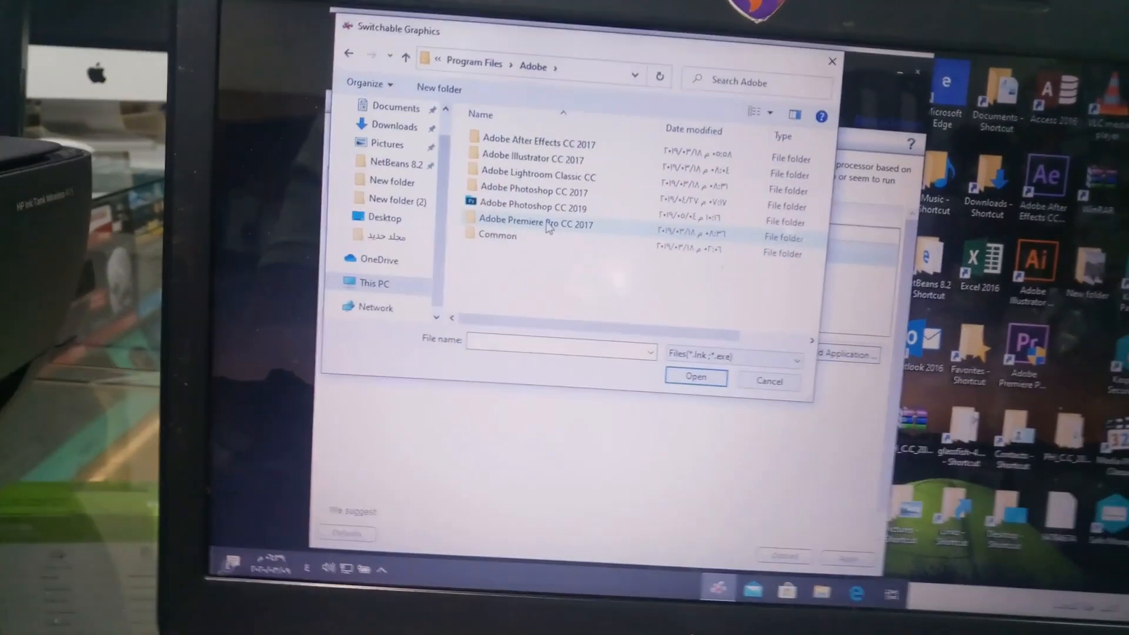
{"action": "double_click", "coordinate": [535, 223]}
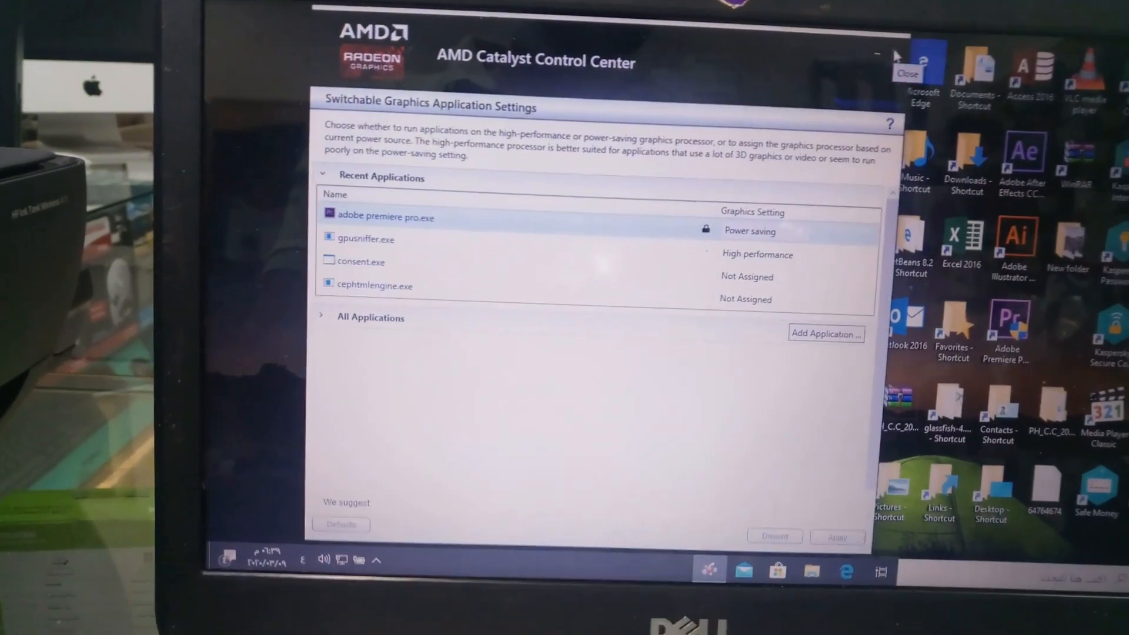
- Close the AMD Catalyst Control Center window
{"action": "left_click", "coordinate": [907, 68]}
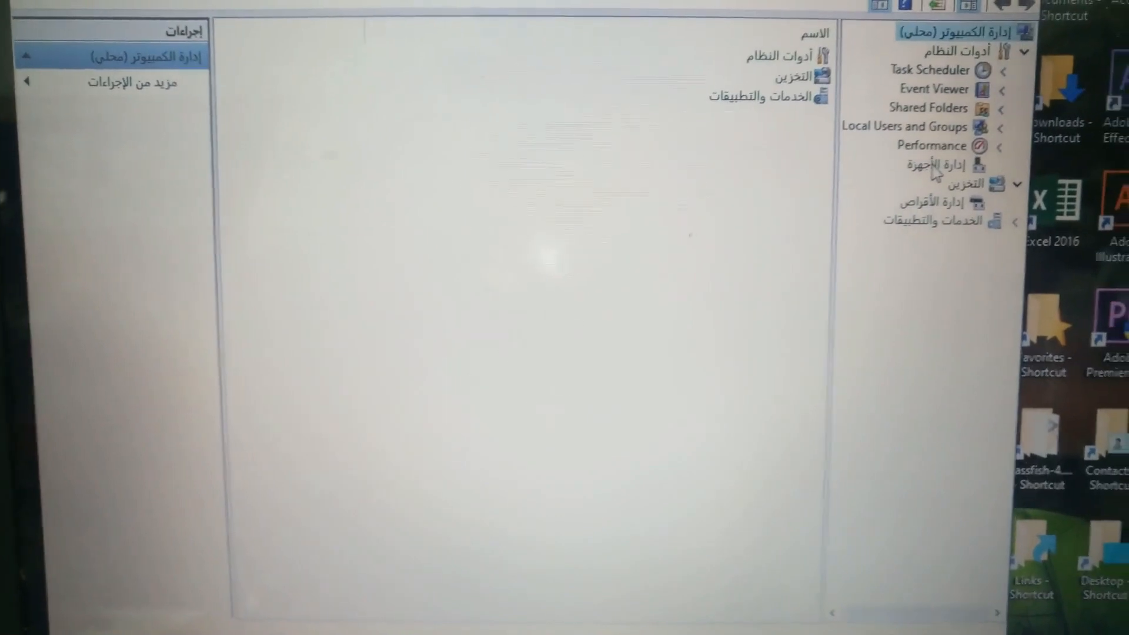
- Show Device Manager and bring up driver actions for the Intel HD Graphics 3000 adapter
{"action": "left_click", "coordinate": [909, 184]}
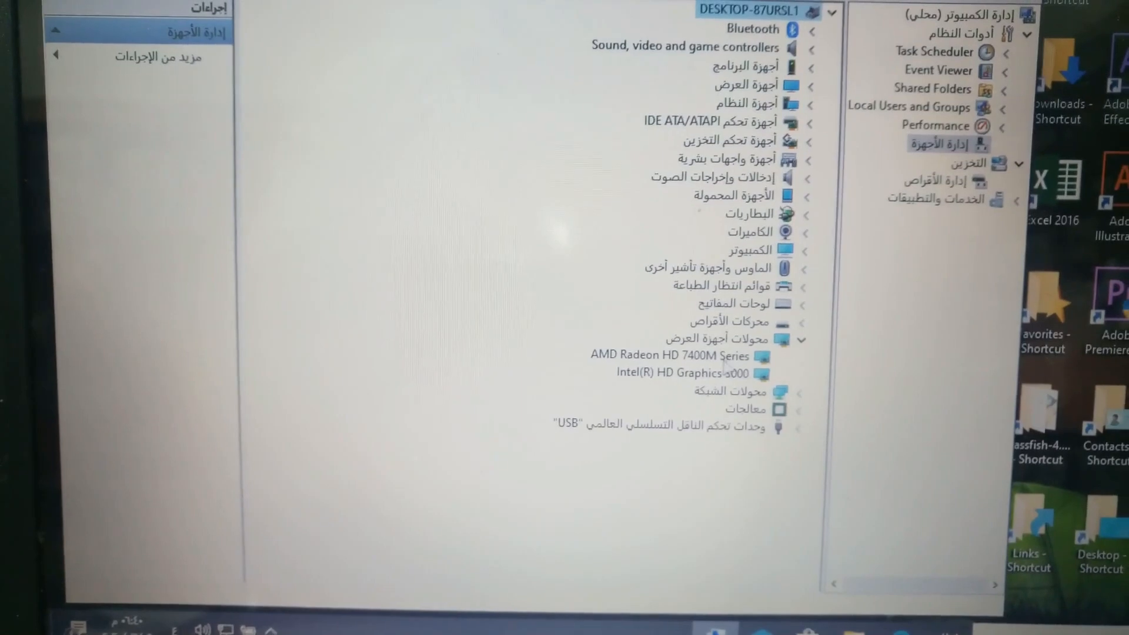
{"action": "right_click", "coordinate": [691, 373]}
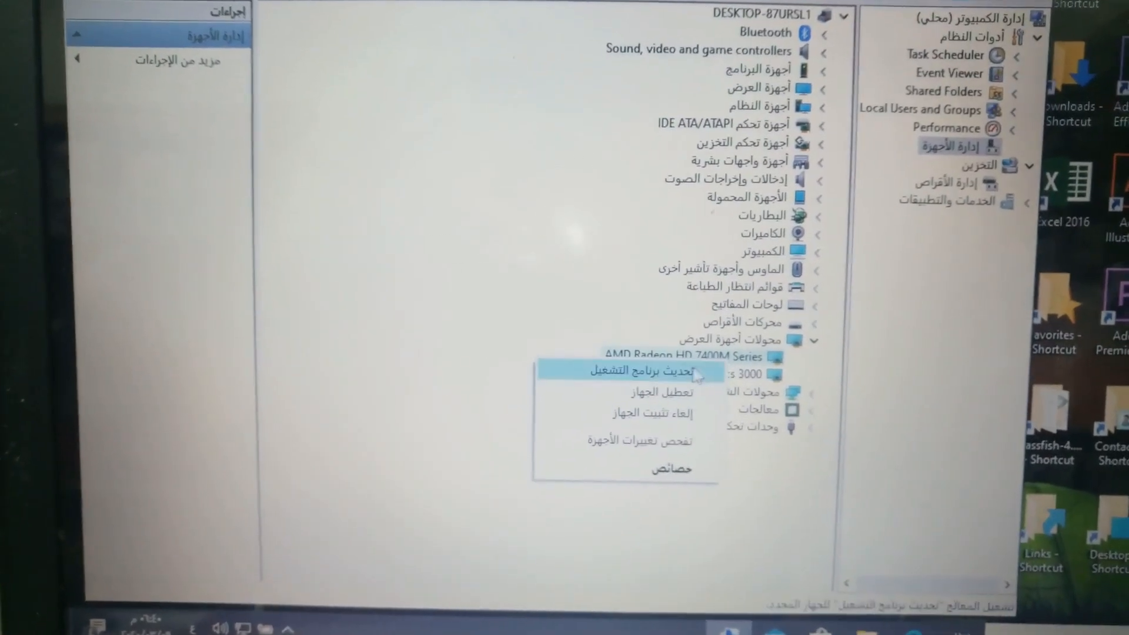